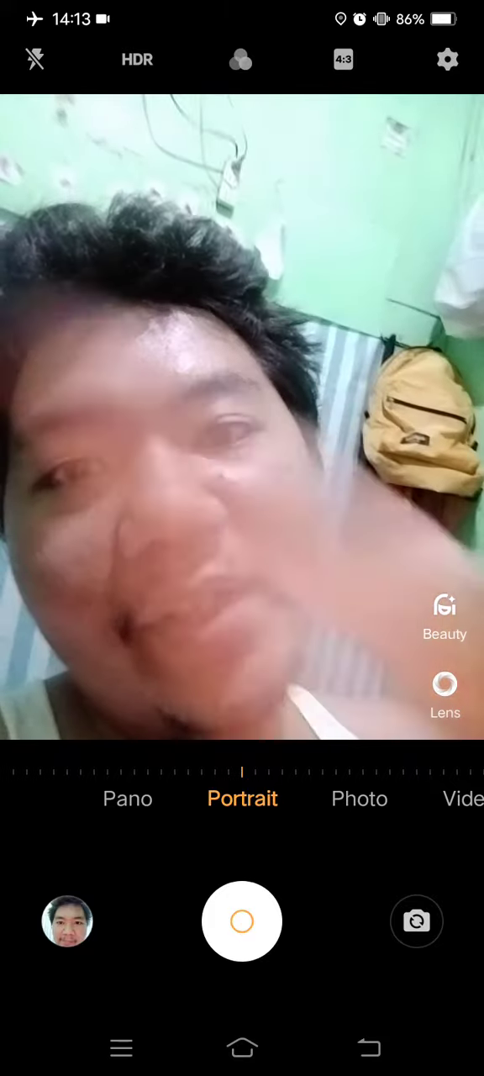
# Leave the Camera selfie preview and return to the scribbled face drawing in Kids Paint.
pyautogui.moveTo(242, 8); pyautogui.dragTo(242, 337)
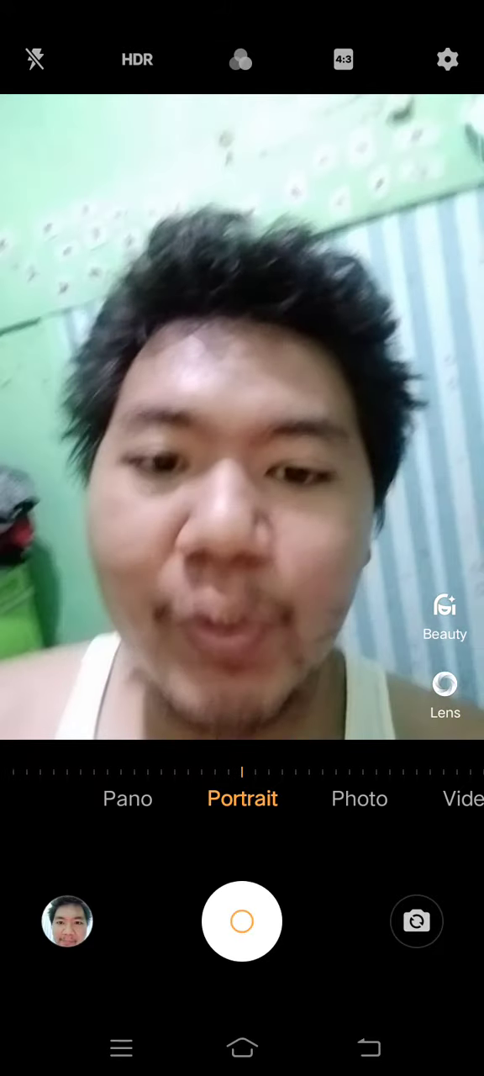
pyautogui.press('home')
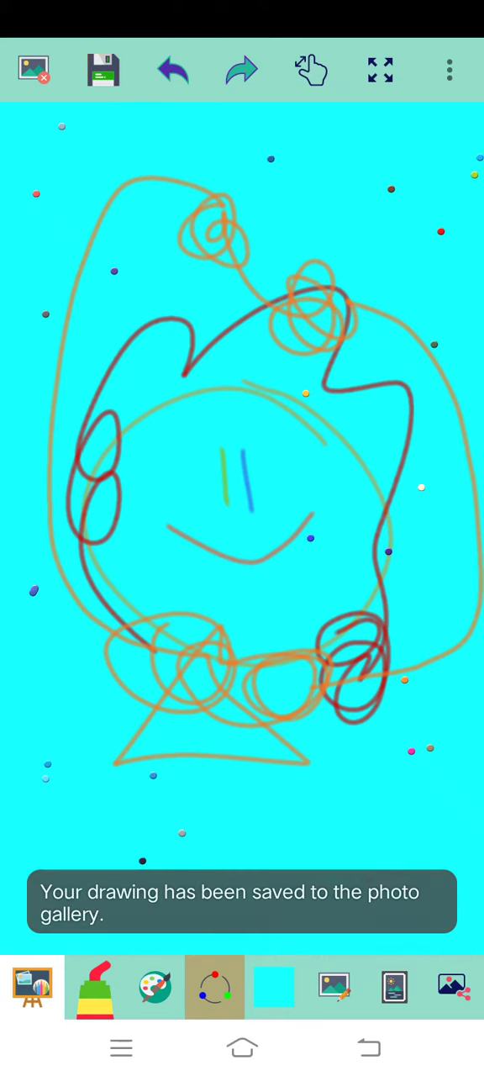
# Save the scribbled face drawing to the photo gallery via the floppy-disk icon, repeatedly.
pyautogui.click(102, 69)
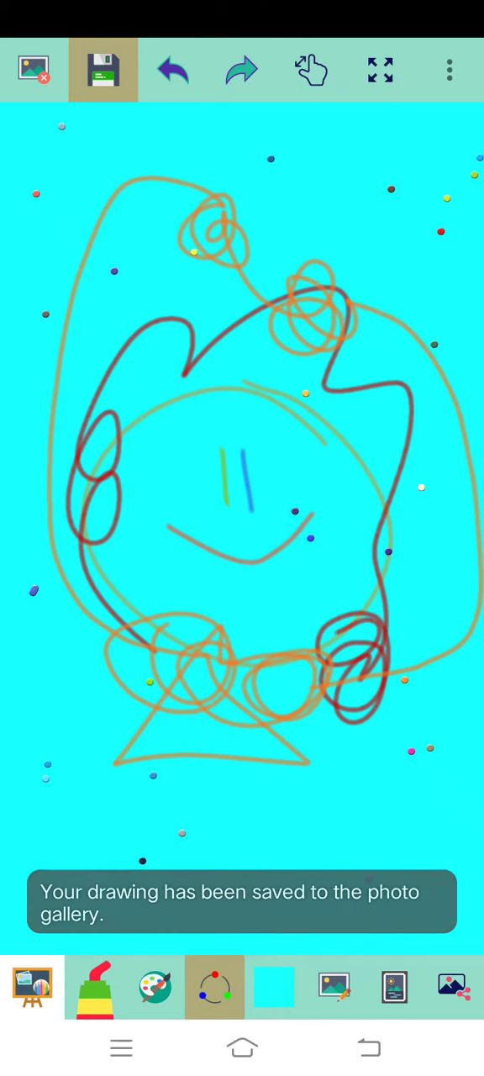
pyautogui.click(103, 69)
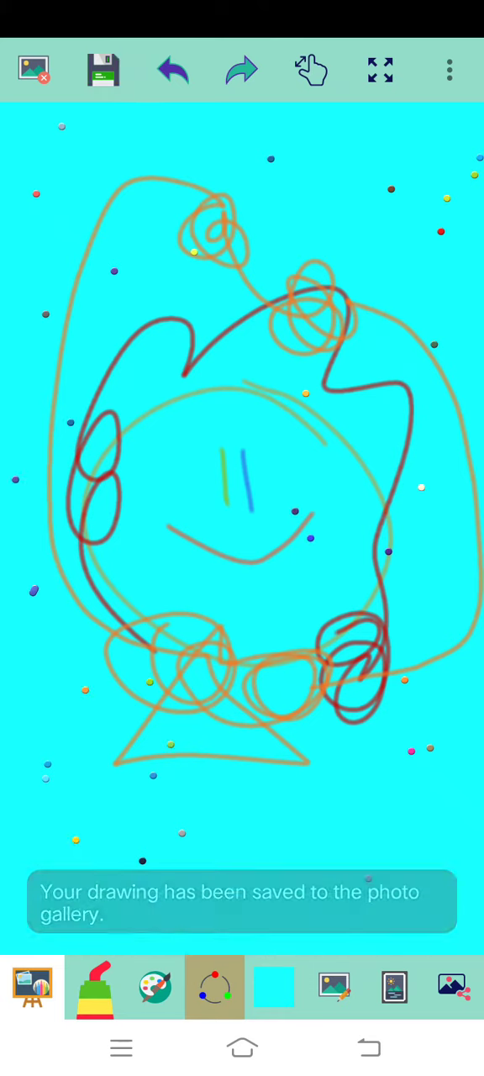
pyautogui.click(102, 69)
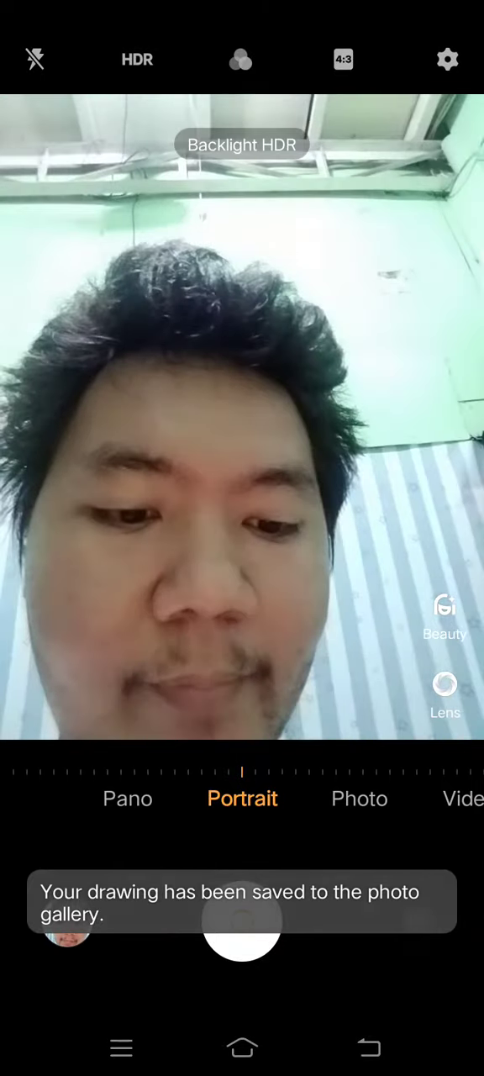
# Return from the Camera selfie view to the saved scribble drawing in Kids Paint.
pyautogui.click(360, 799)
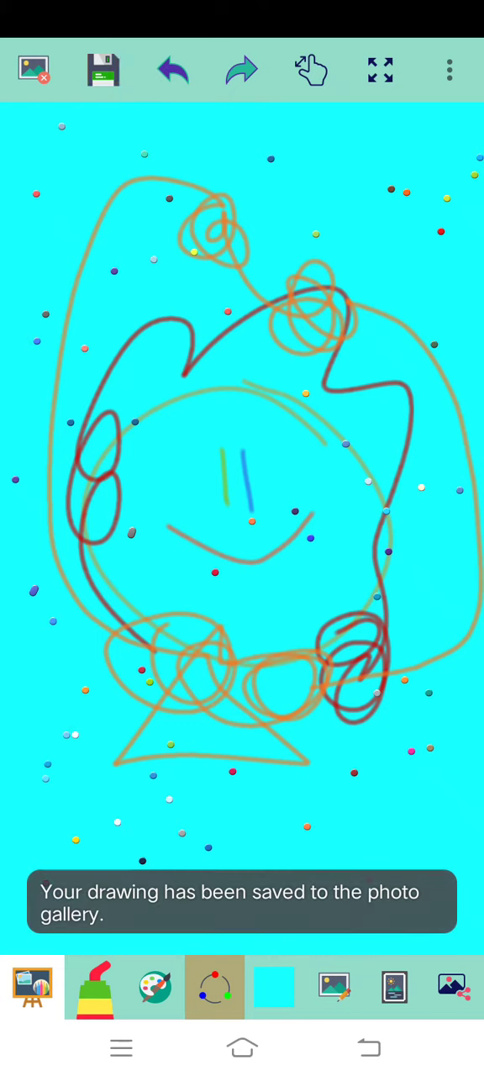
# Save the scribbled face drawing to the gallery again before leaving for the home screen.
pyautogui.click(102, 69)
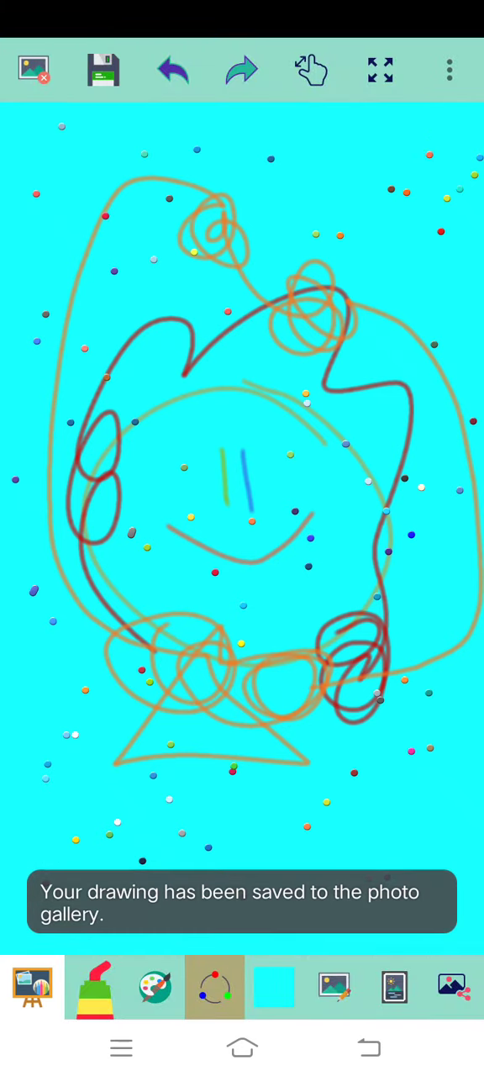
pyautogui.click(102, 69)
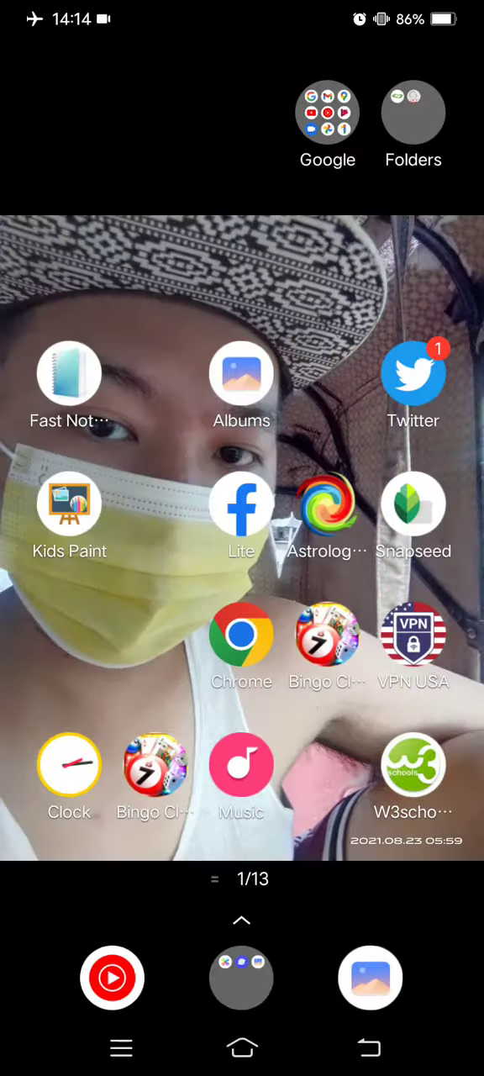
# Launch Kids Paint from the home screen, showing the blue spiky character with a red ring.
pyautogui.click(68, 504)
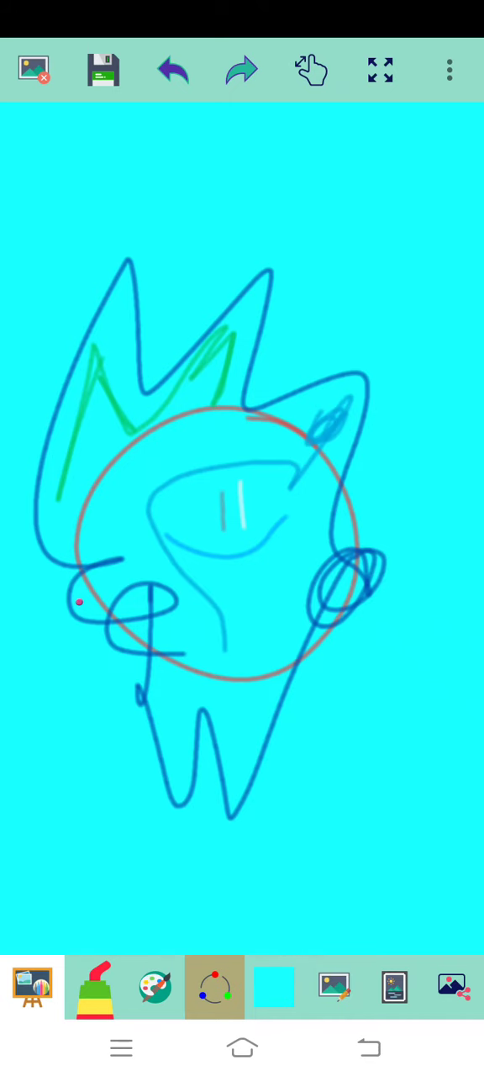
# Save the blue spiky character drawing to the photo gallery until the saved message appears.
pyautogui.click(103, 70)
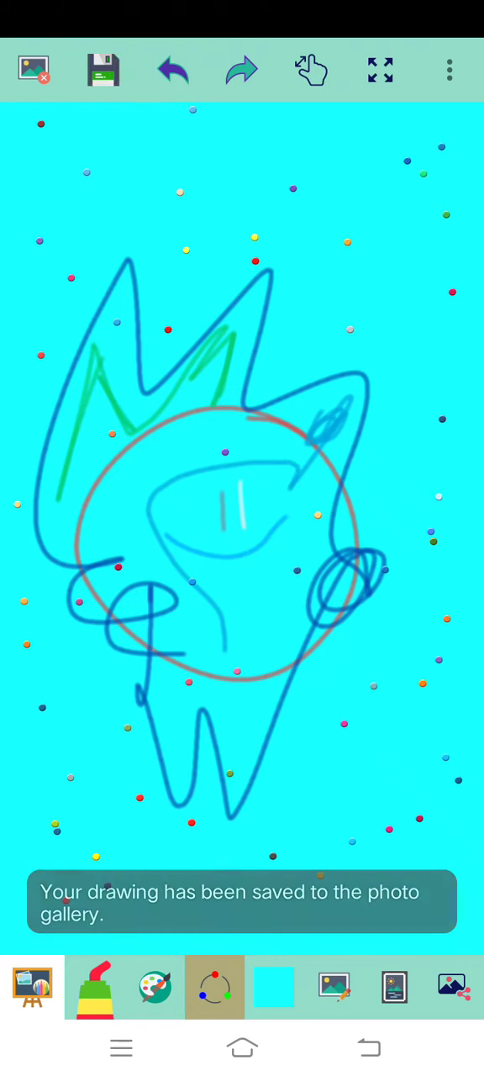
pyautogui.click(101, 71)
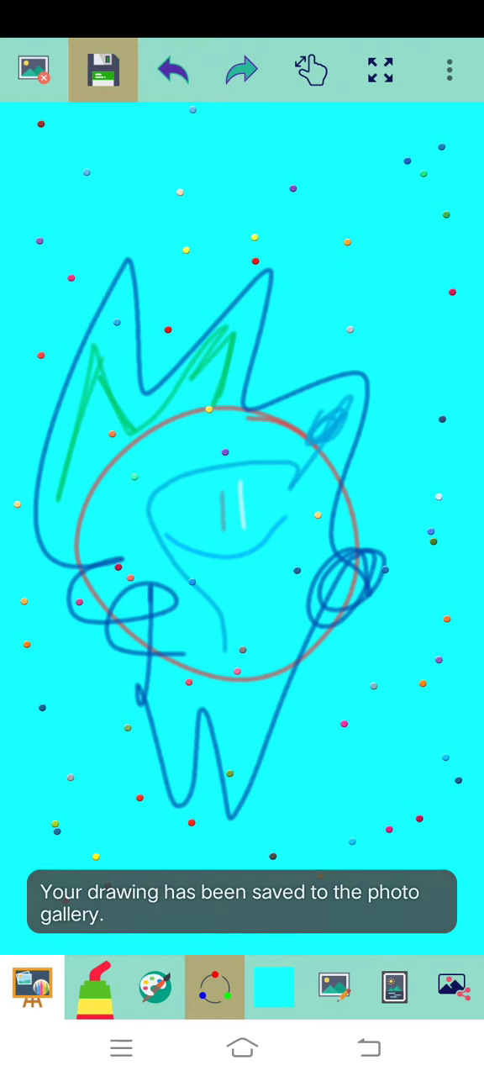
pyautogui.click(103, 69)
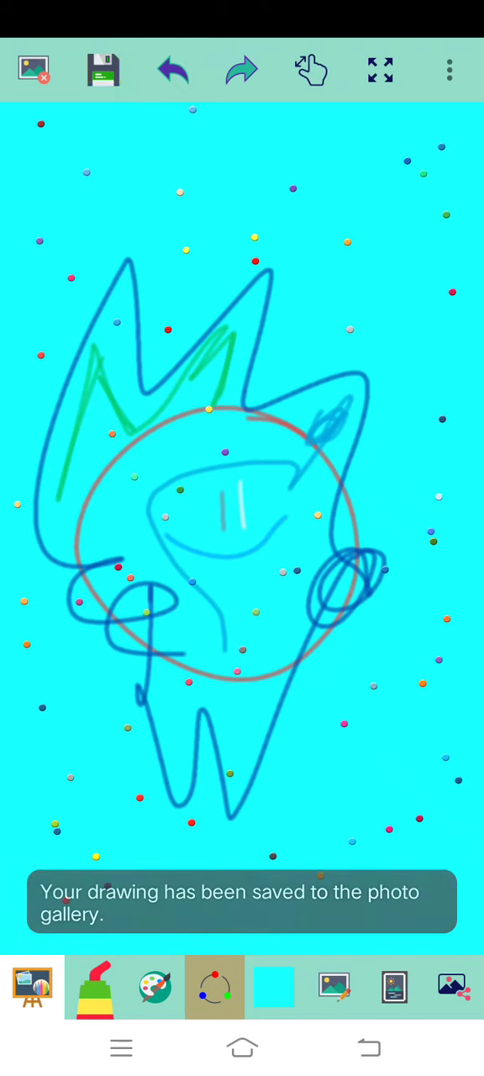
pyautogui.click(100, 70)
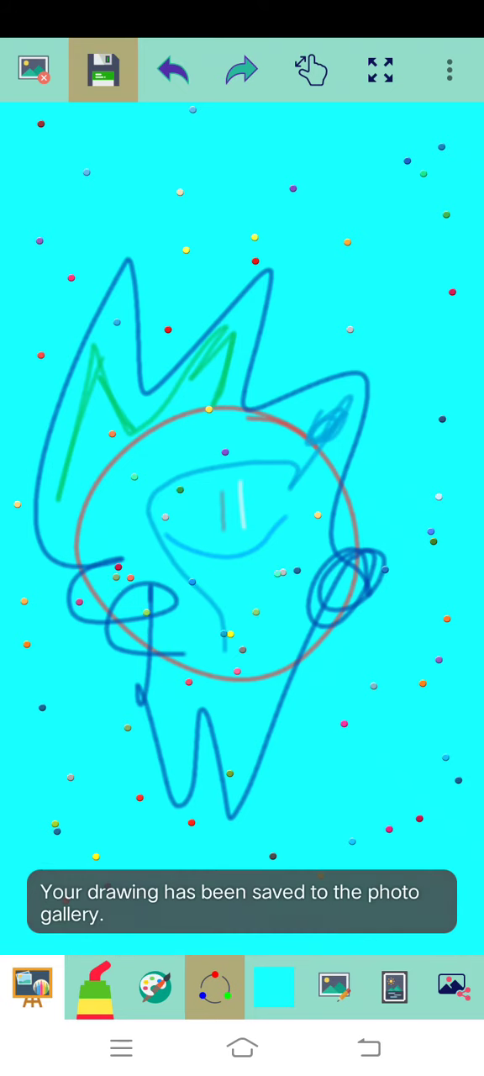
pyautogui.click(102, 68)
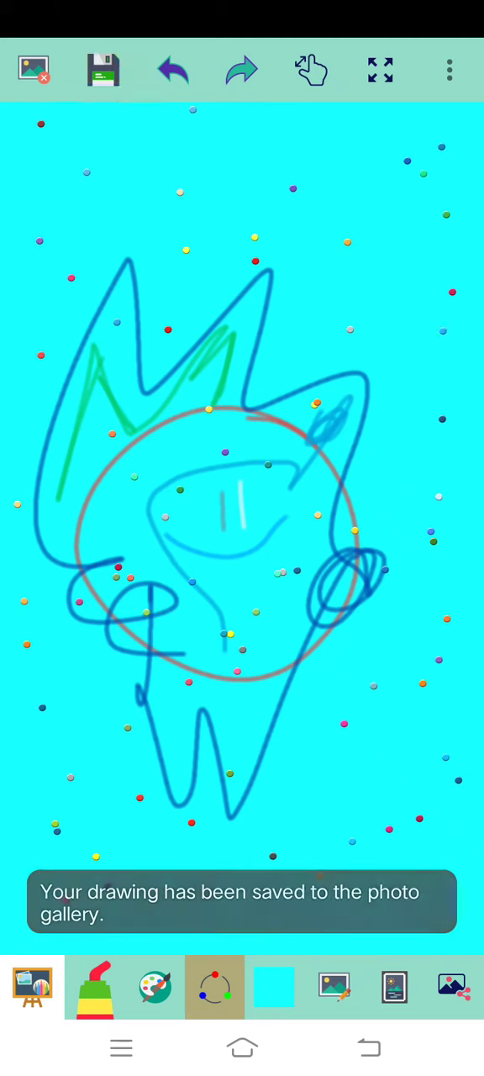
pyautogui.click(101, 70)
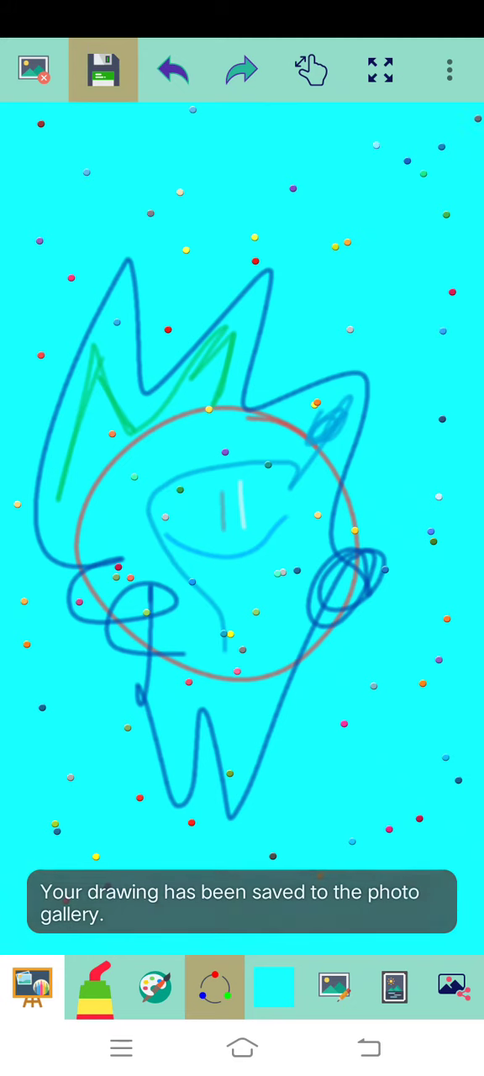